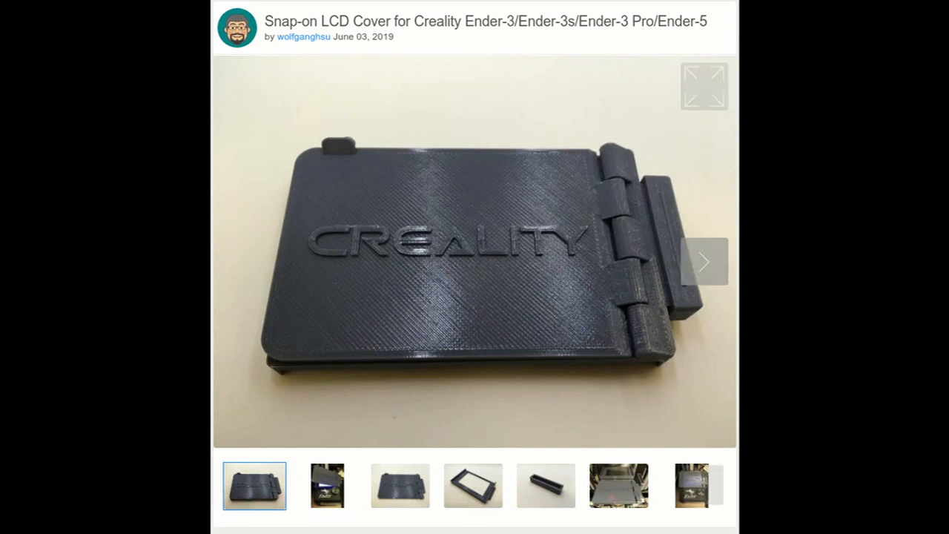
- Page forward through the cover's gallery photos toward the rectangular sleeve piece
{"action": "left_click", "coordinate": [326, 485]}
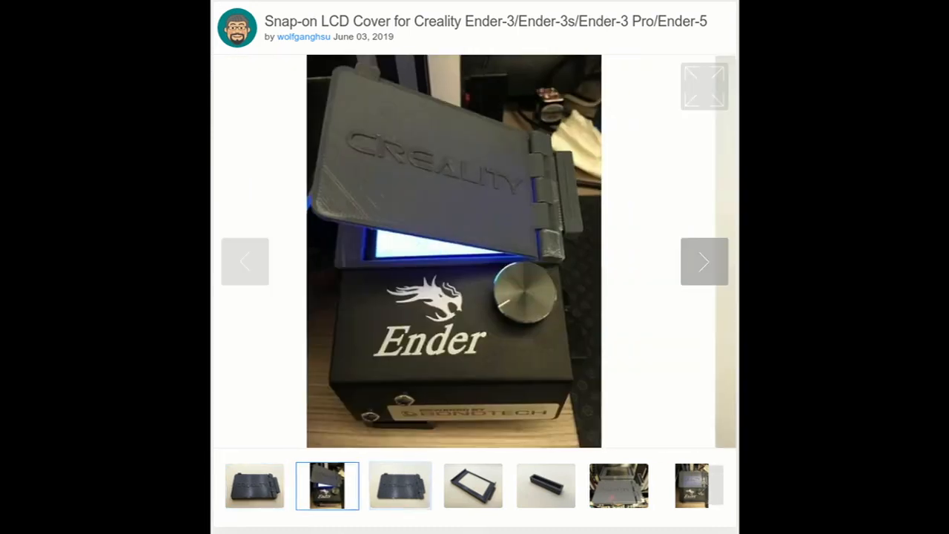
{"action": "left_click", "coordinate": [473, 486]}
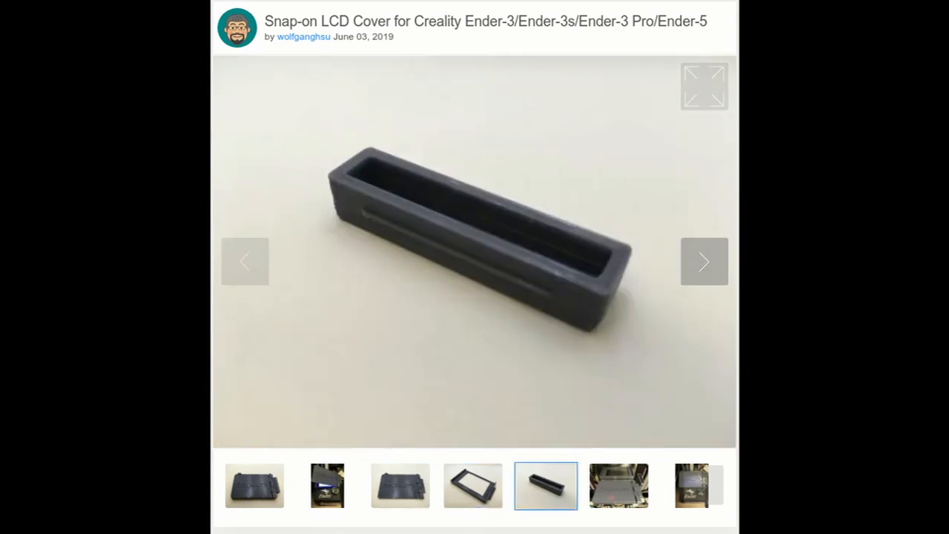
- Move past the last installed-cover photo to the blue 3D render of the cover plate
{"action": "left_click", "coordinate": [618, 485]}
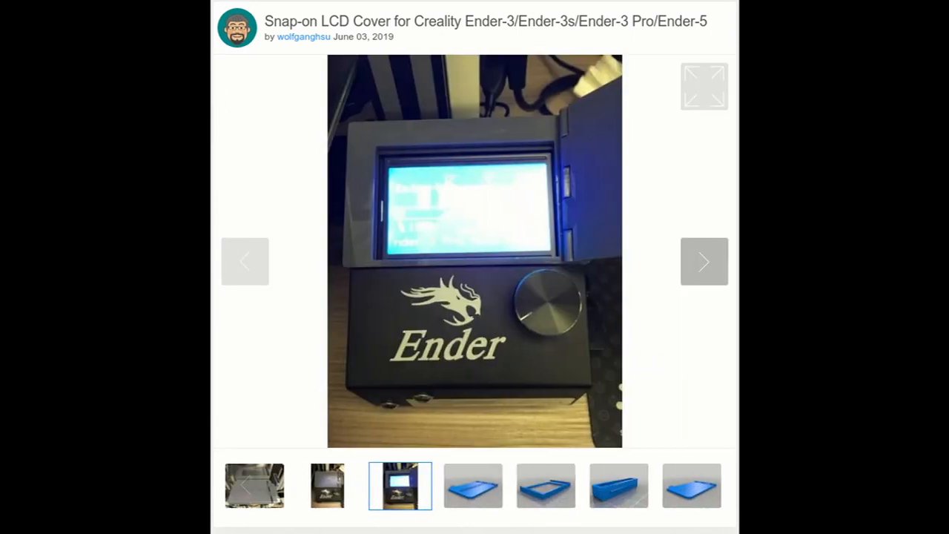
{"action": "left_click", "coordinate": [473, 485]}
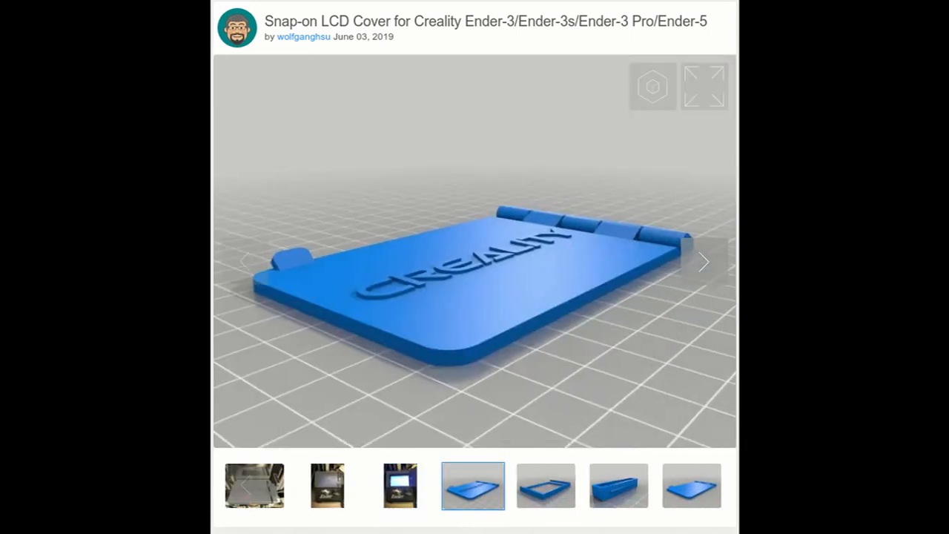